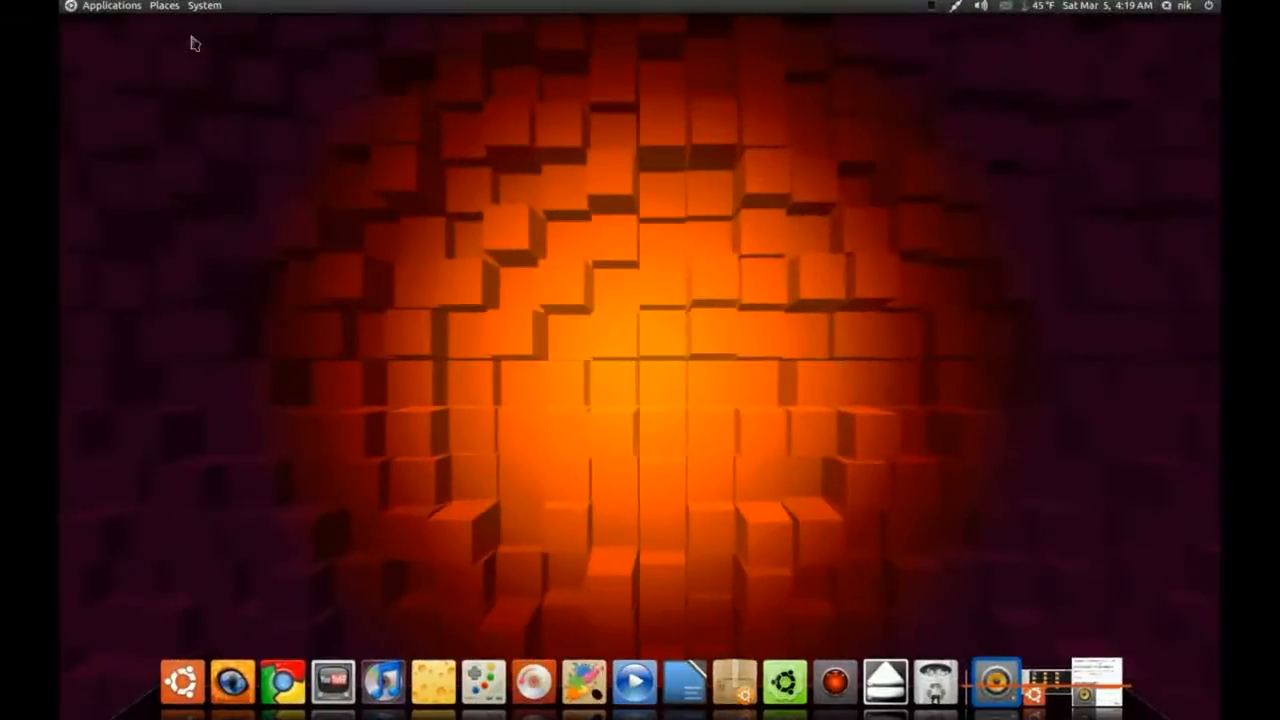
# Step: Launch Synaptic Package Manager from the System Administration menu
pyautogui.click(204, 6)
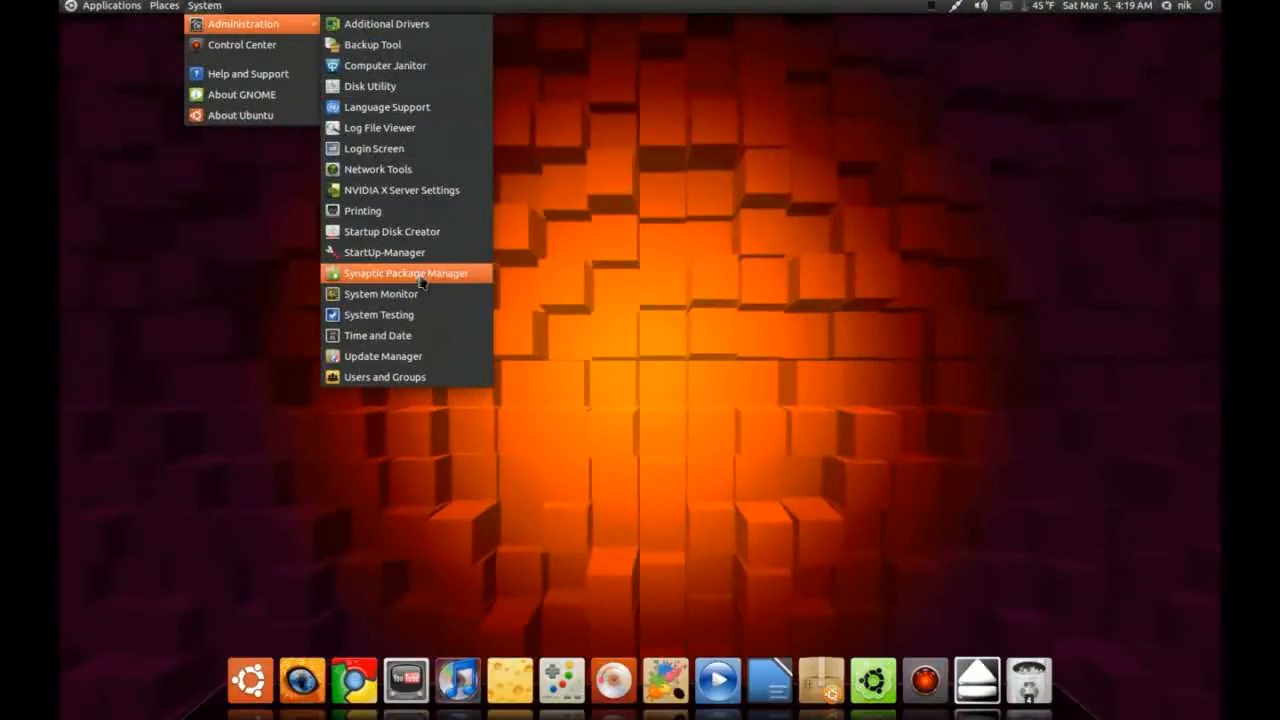
pyautogui.click(404, 272)
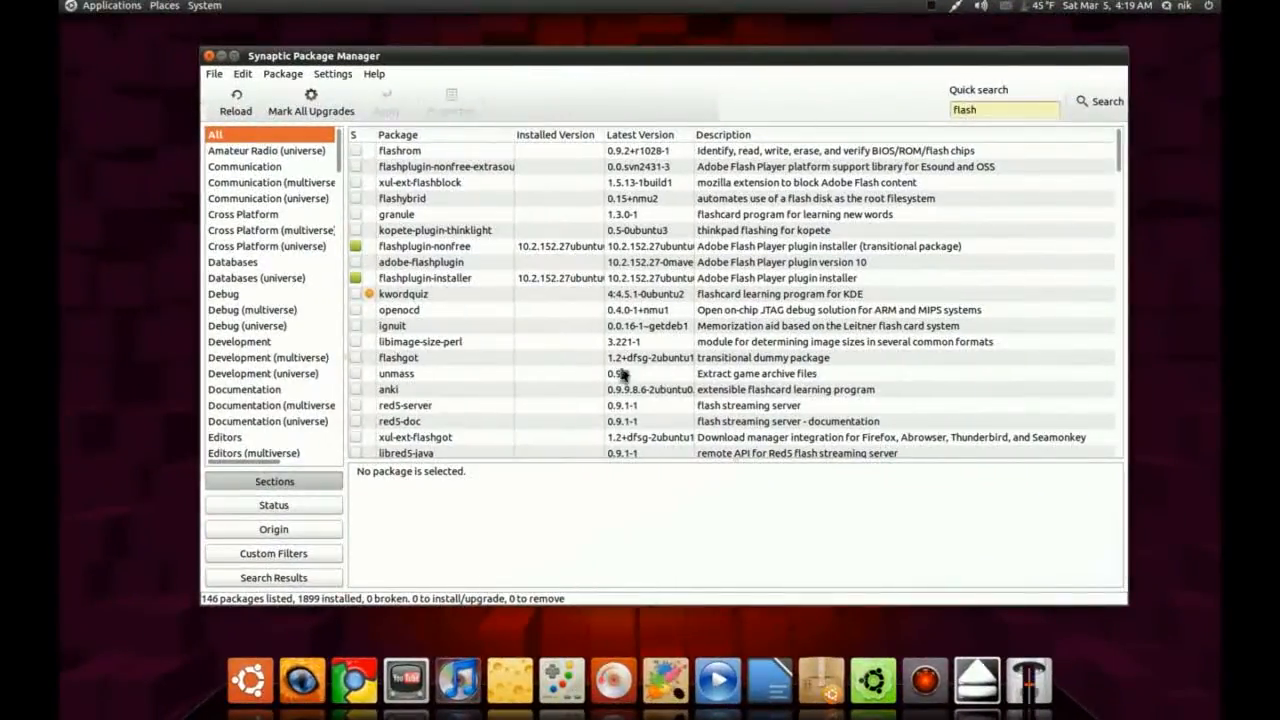
pyautogui.moveTo(460, 412)
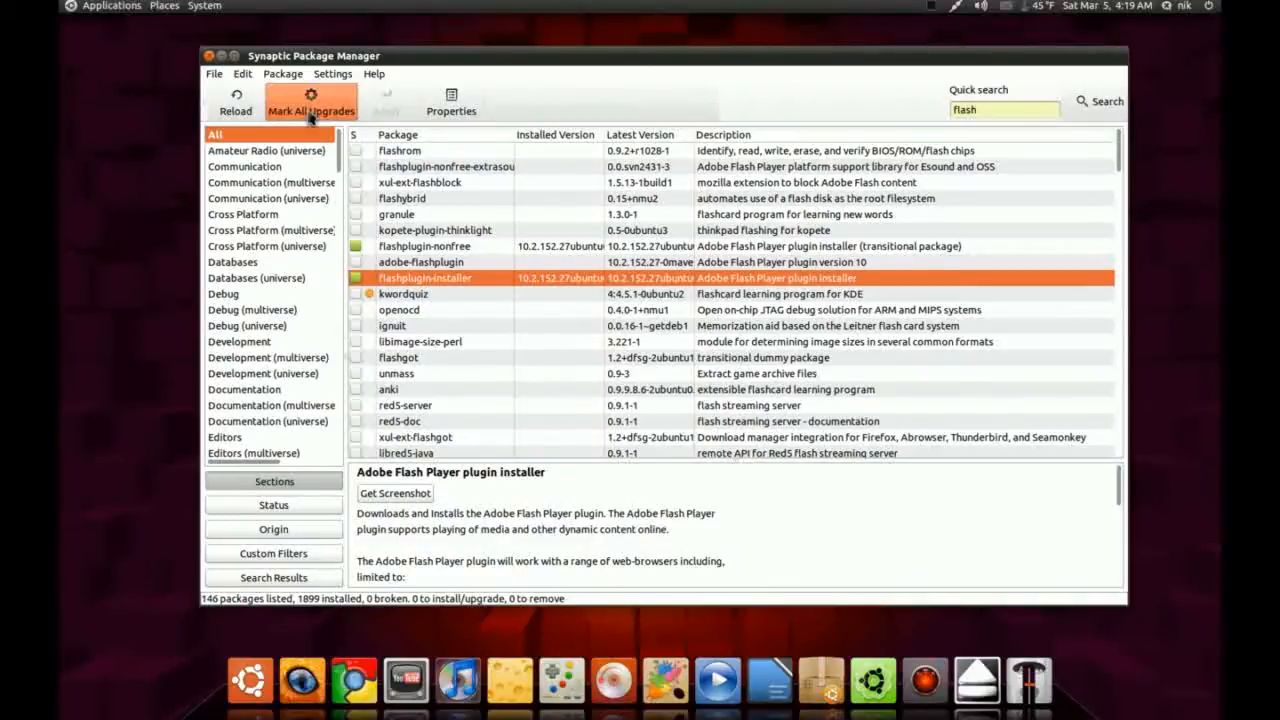
# Step: Force flashplugin-installer to version 10.1.85.3ubuntu1 (maverick) via Package > Force Version
pyautogui.click(284, 72)
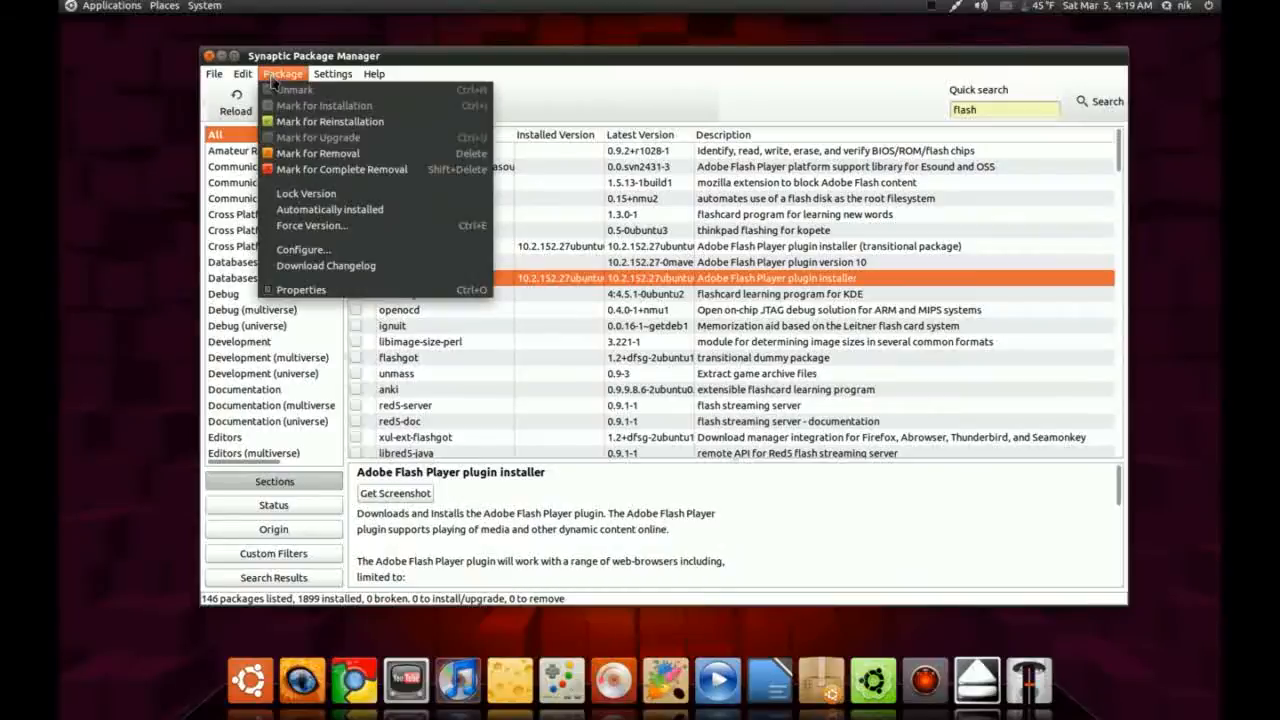
pyautogui.click(312, 224)
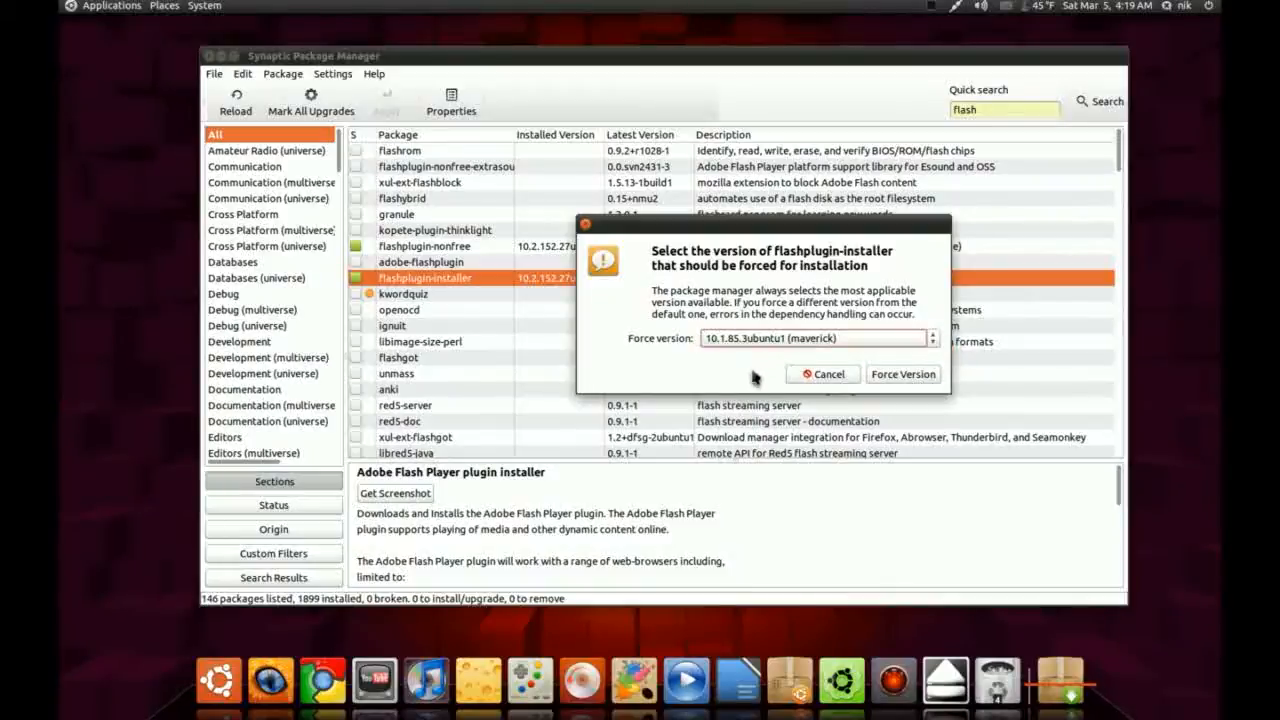
pyautogui.click(822, 374)
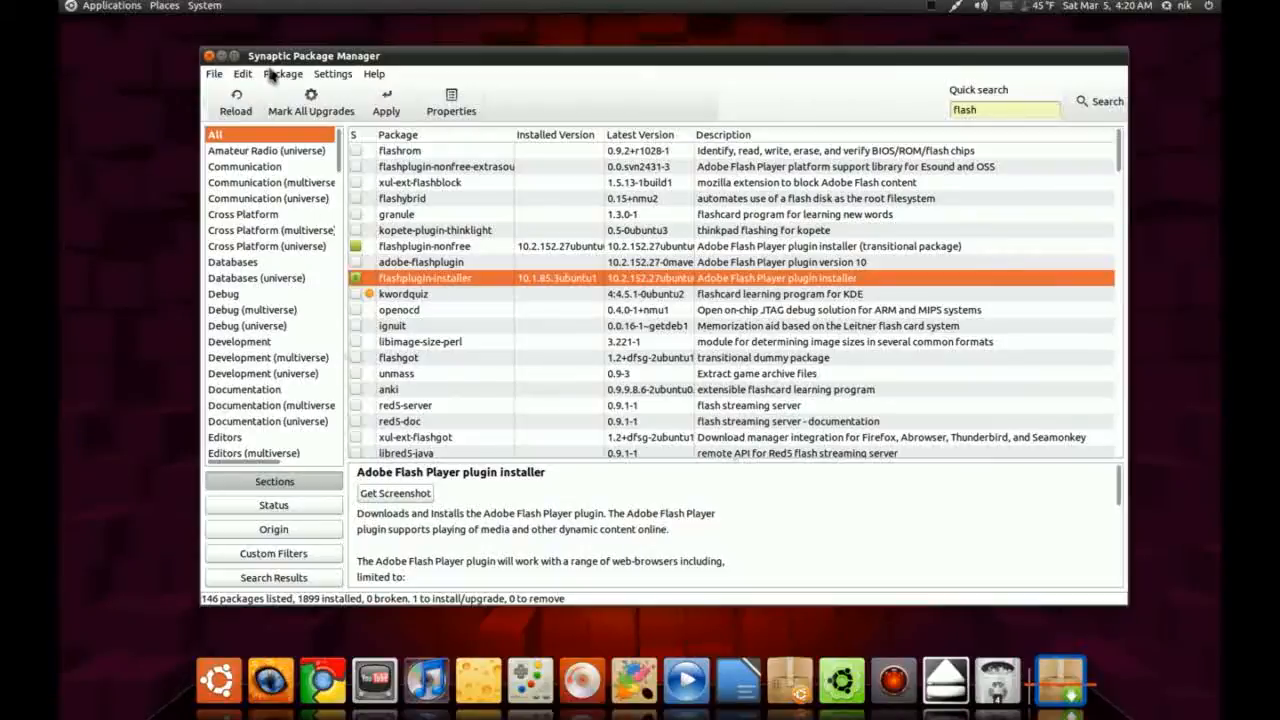
# Step: Lock flashplugin-installer at version 10.1.85.3ubuntu1 via Package > Lock Version
pyautogui.click(284, 72)
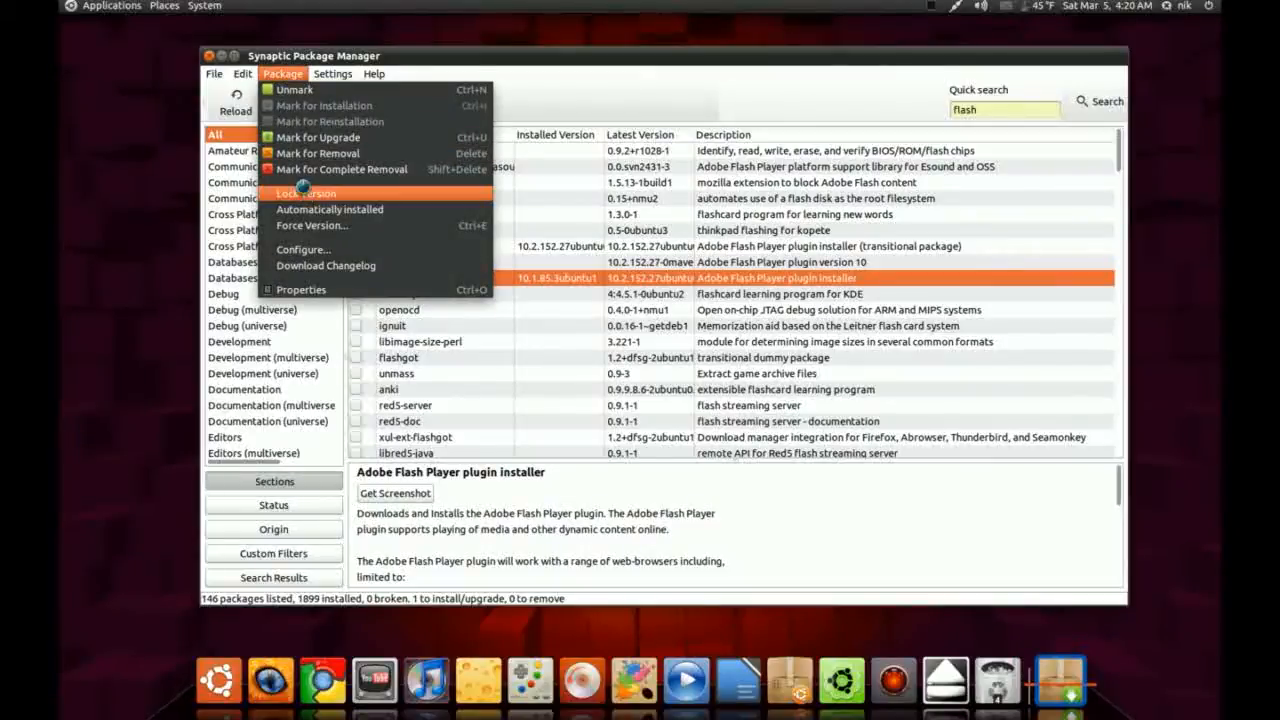
pyautogui.click(304, 192)
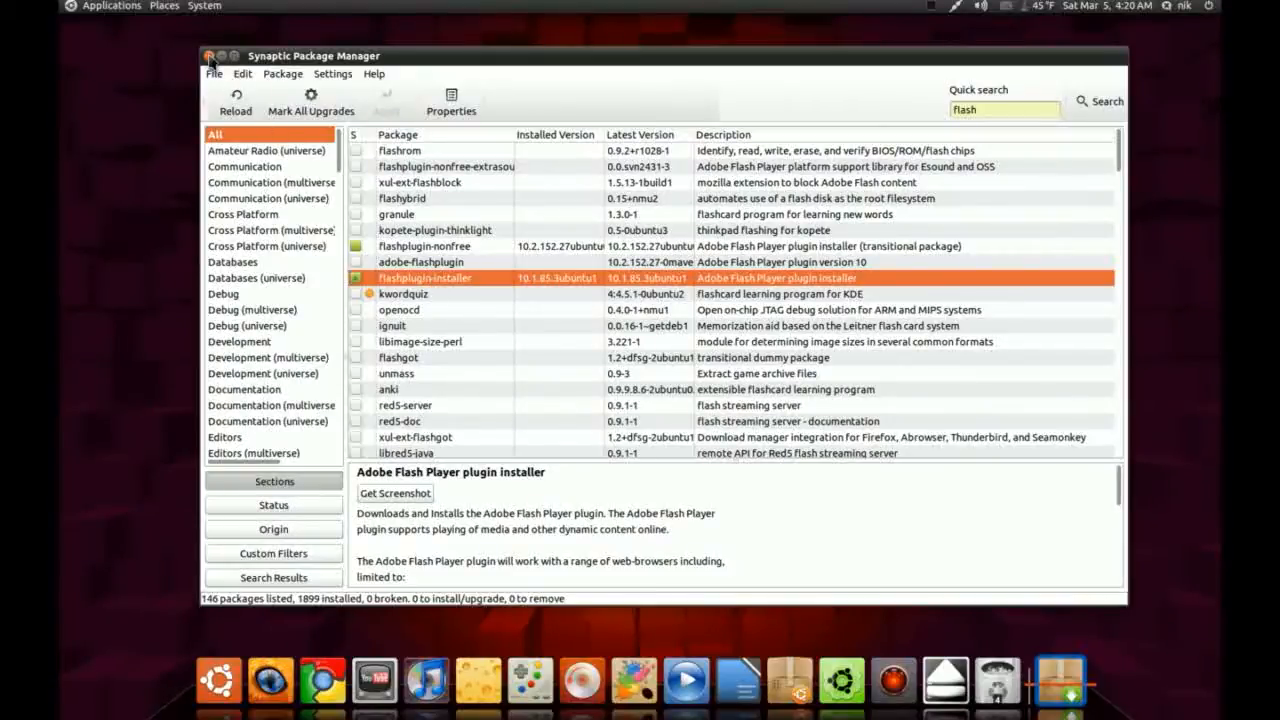
# Step: Show the Display Settings of General Options in CompizConfig Settings Manager
pyautogui.click(210, 56)
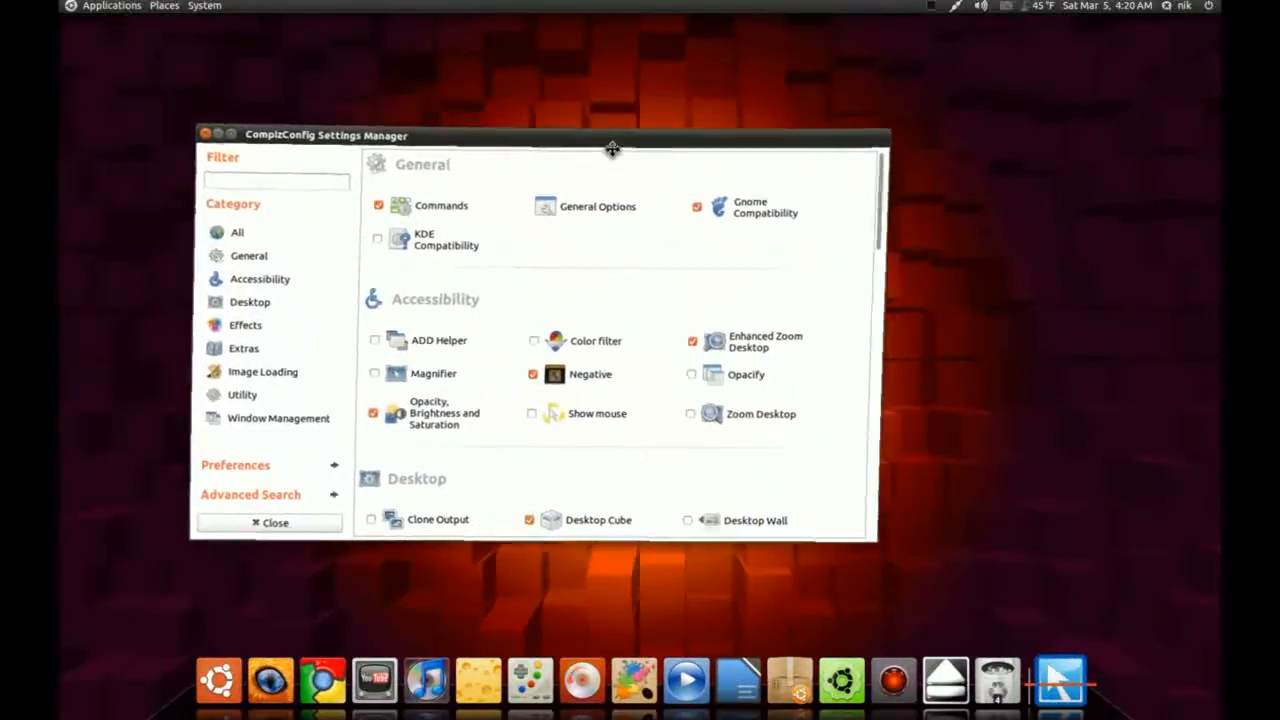
pyautogui.click(596, 206)
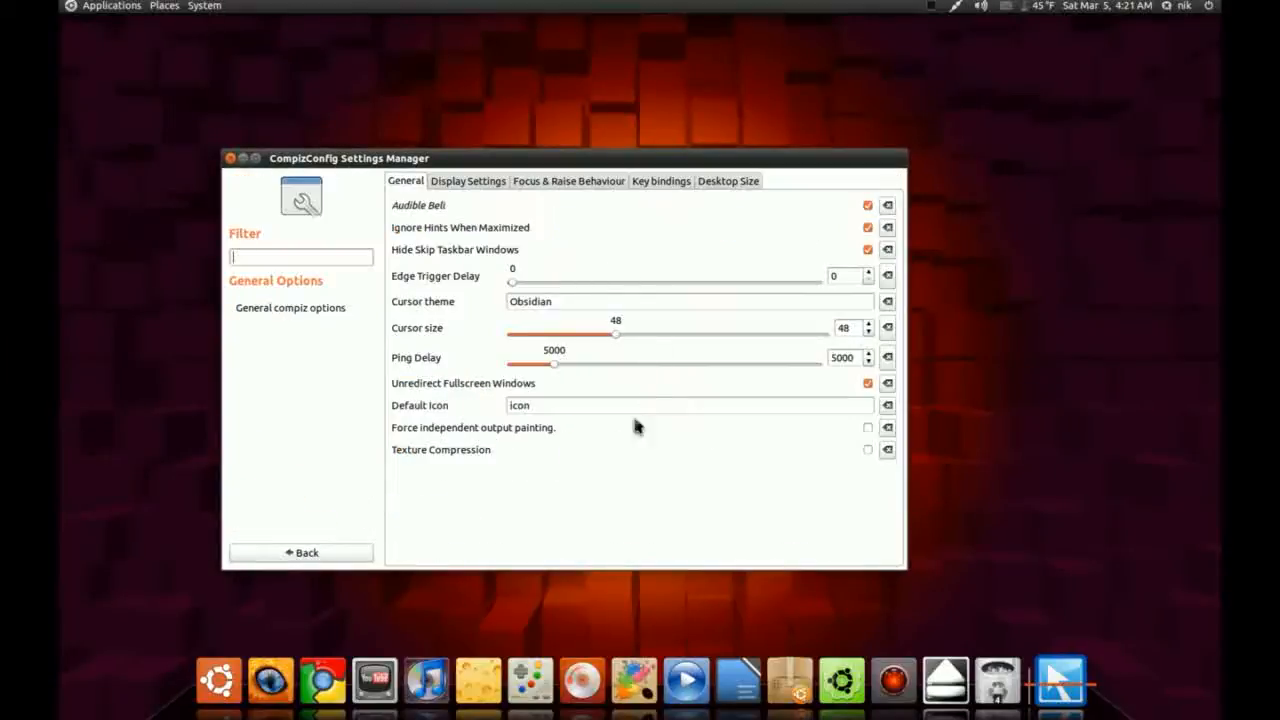
pyautogui.moveTo(648, 470)
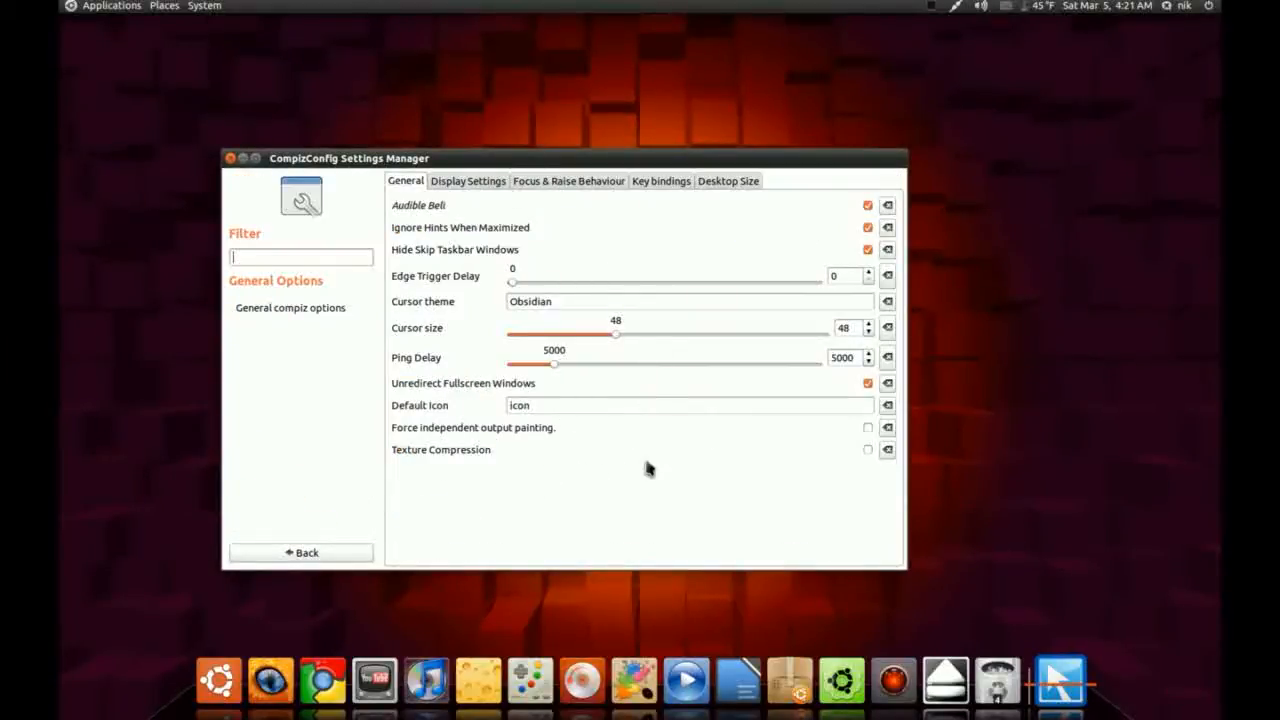
pyautogui.click(468, 180)
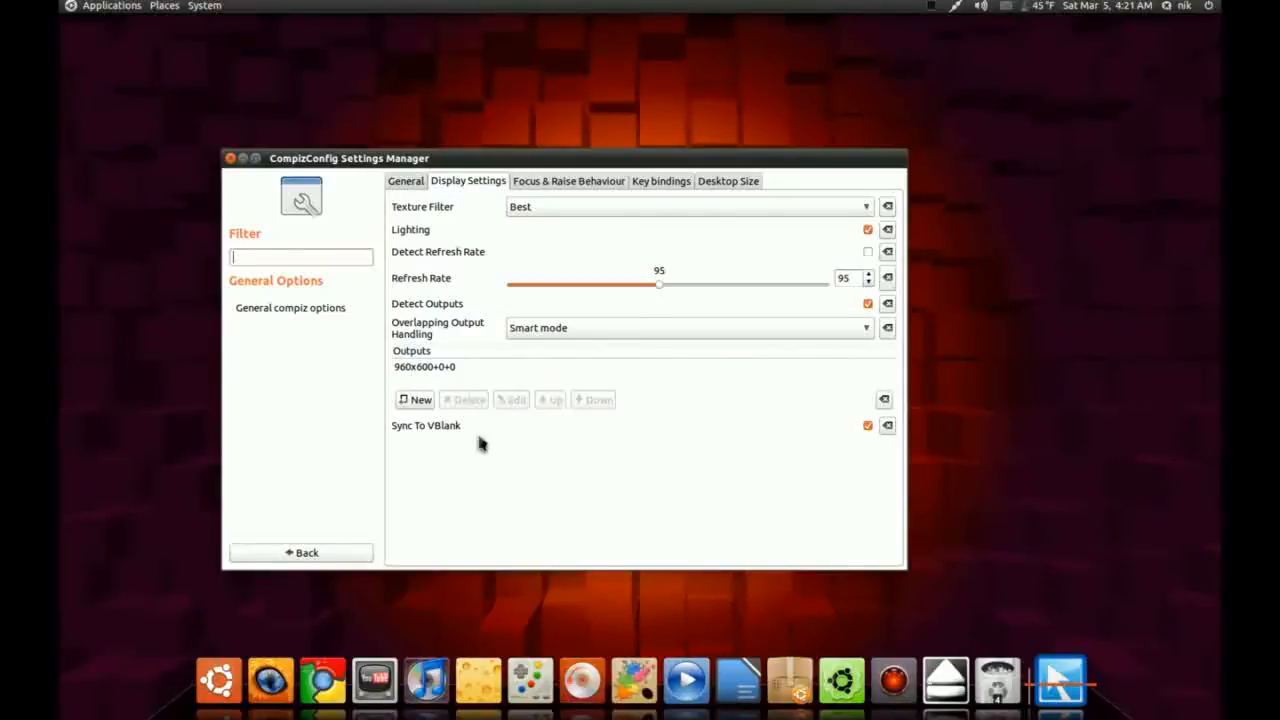
pyautogui.moveTo(708, 362)
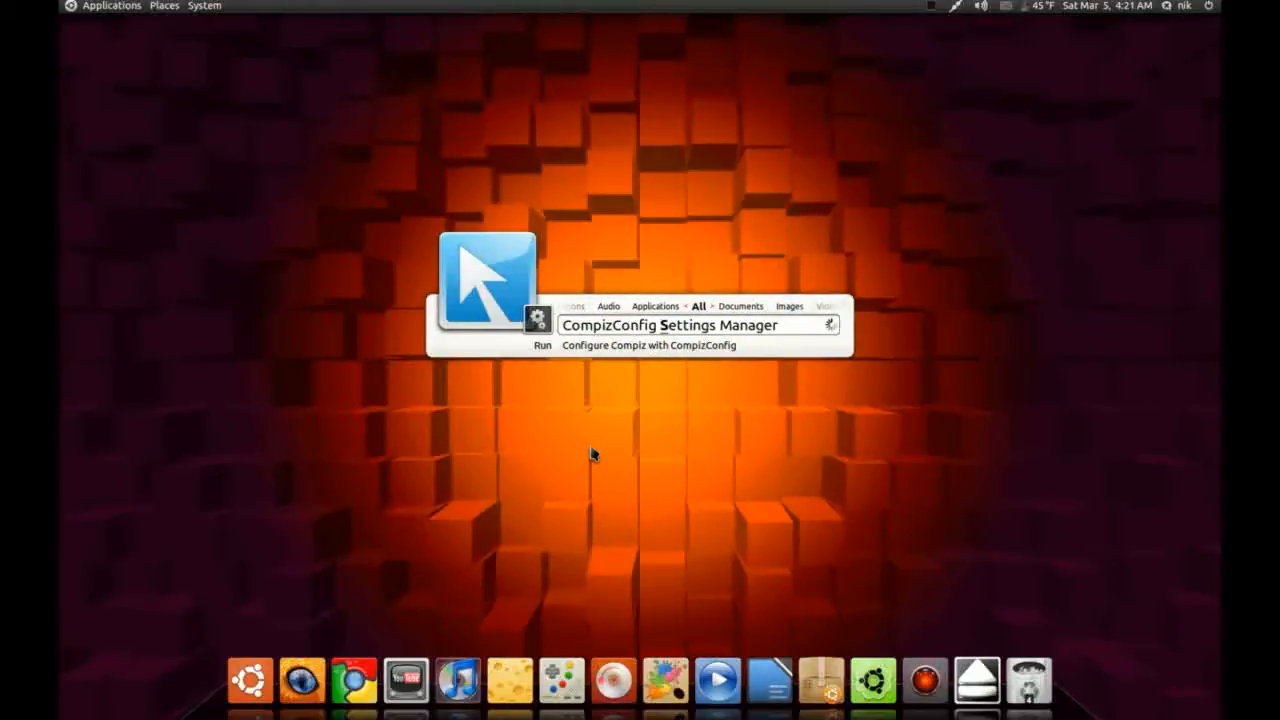
# Step: In Startup Applications, cancel adding a new program and edit the compiz nvidia entry
pyautogui.write('nvidia start up')
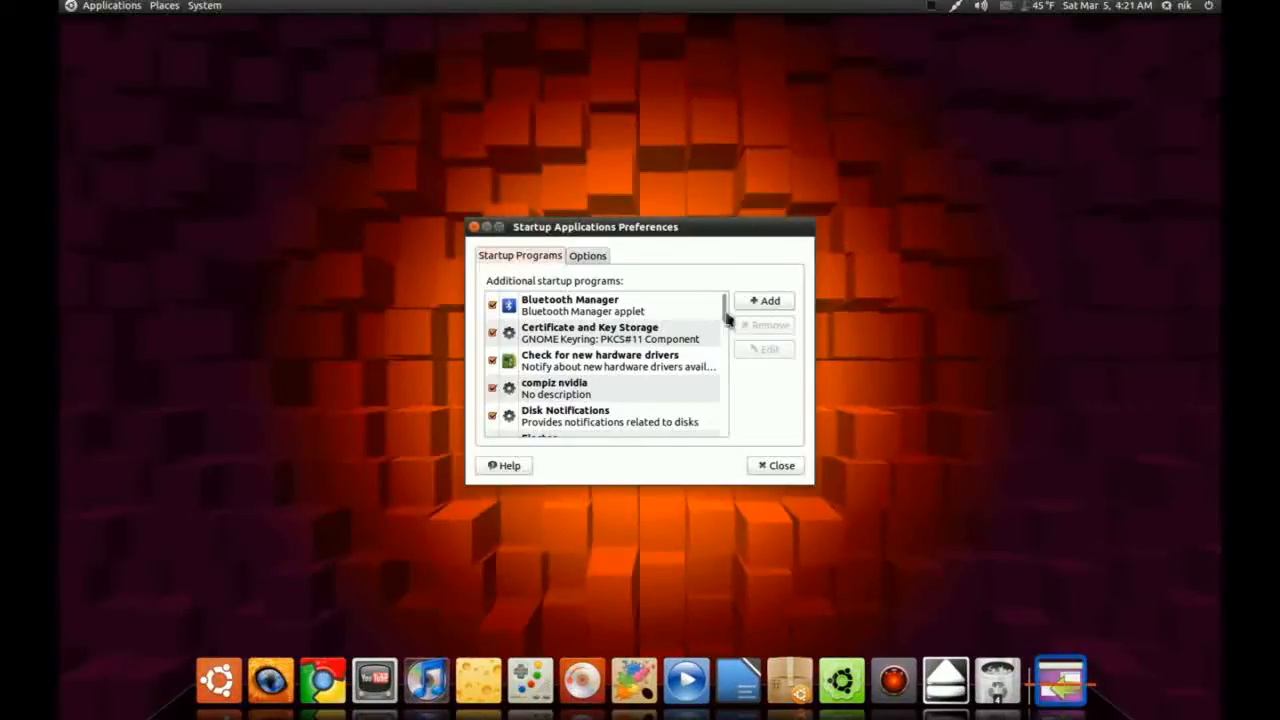
pyautogui.click(764, 300)
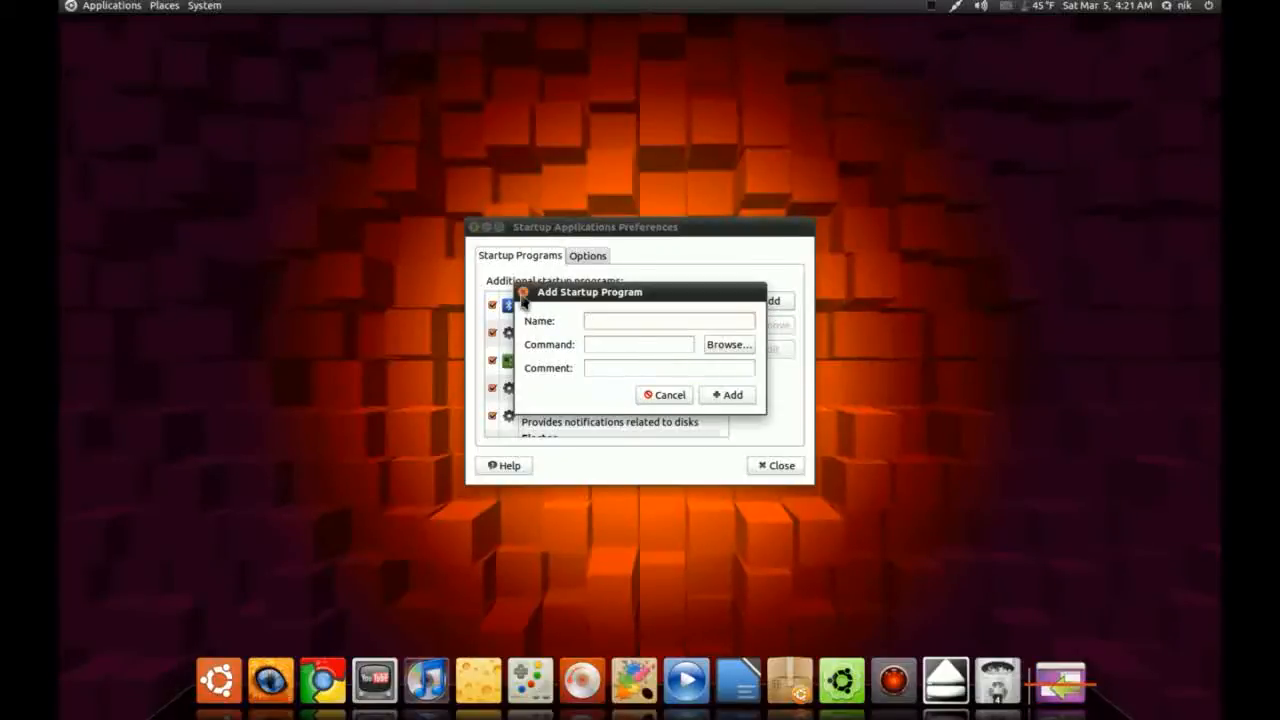
pyautogui.click(664, 394)
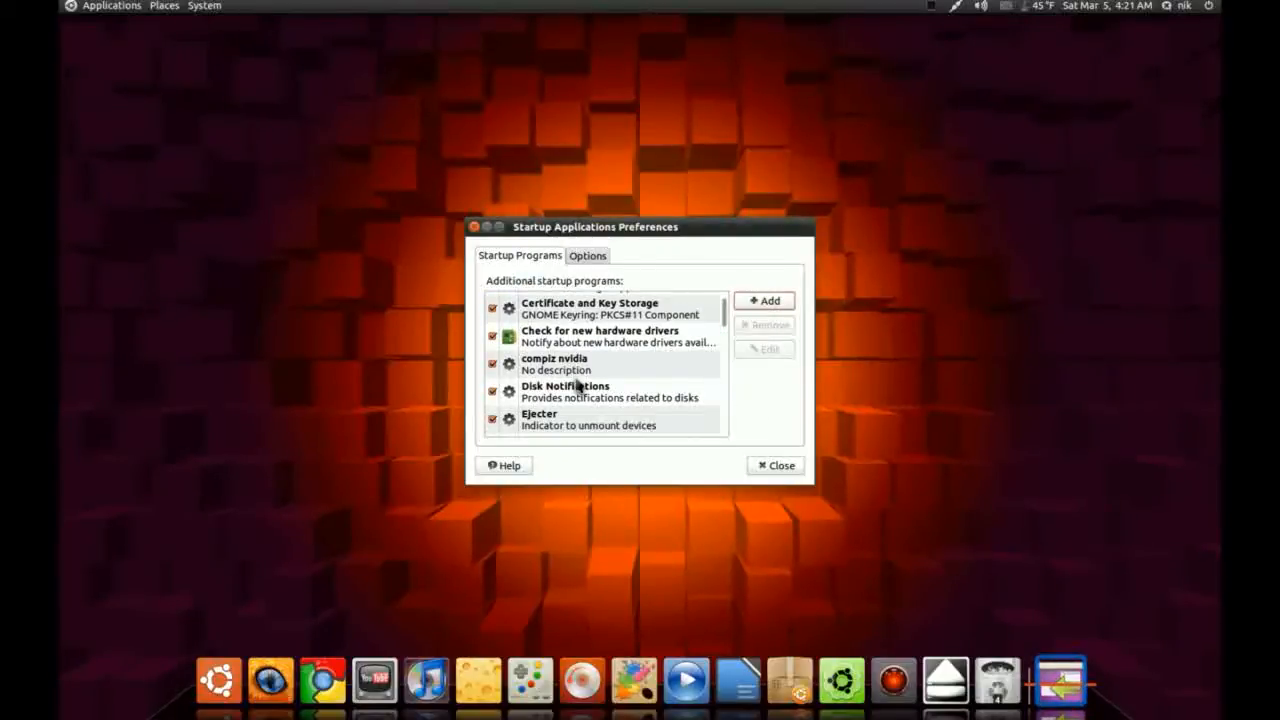
pyautogui.click(576, 364)
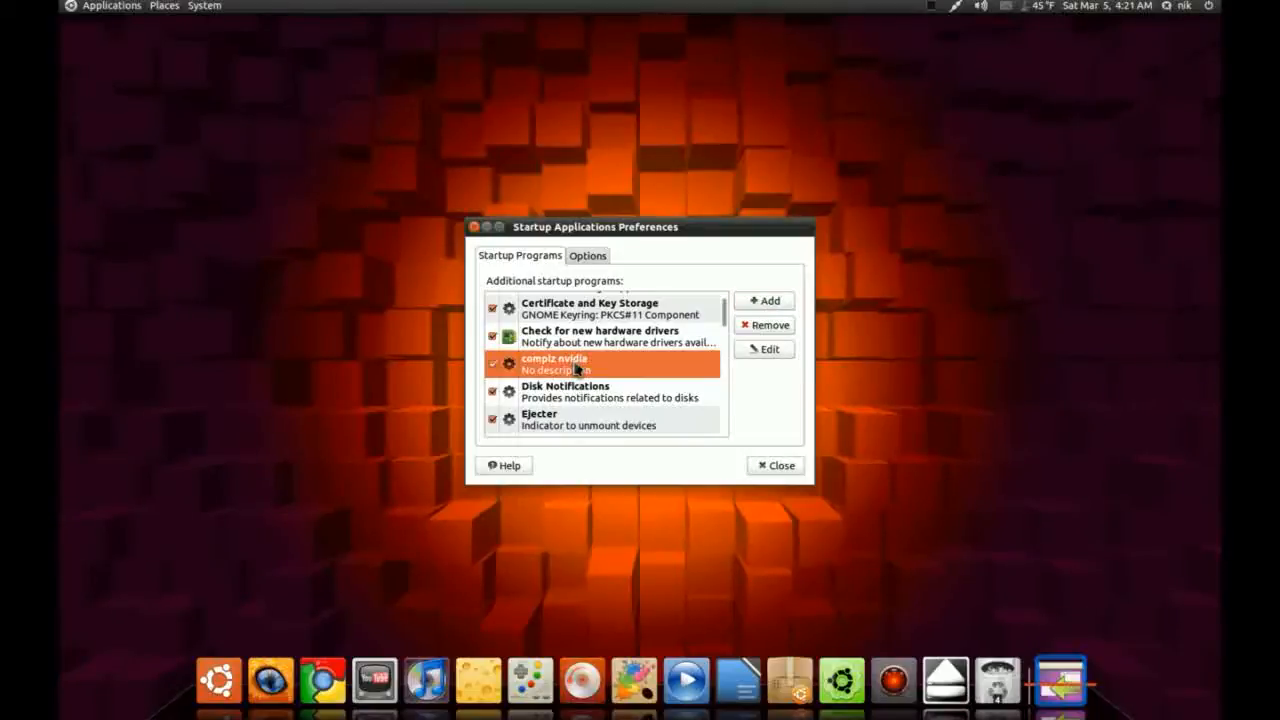
pyautogui.click(764, 348)
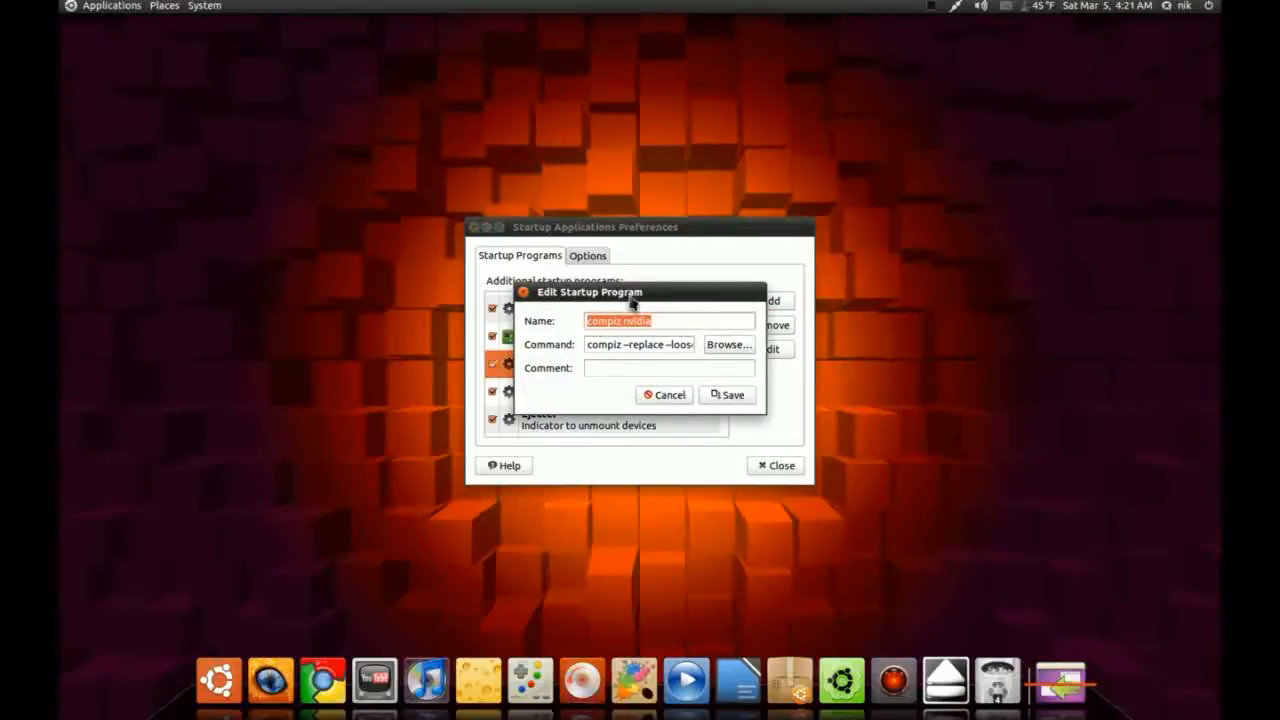
# Step: Review the compiz --replace --loose-binding command and save the compiz nvidia entry
pyautogui.moveTo(590, 292); pyautogui.dragTo(324, 396)
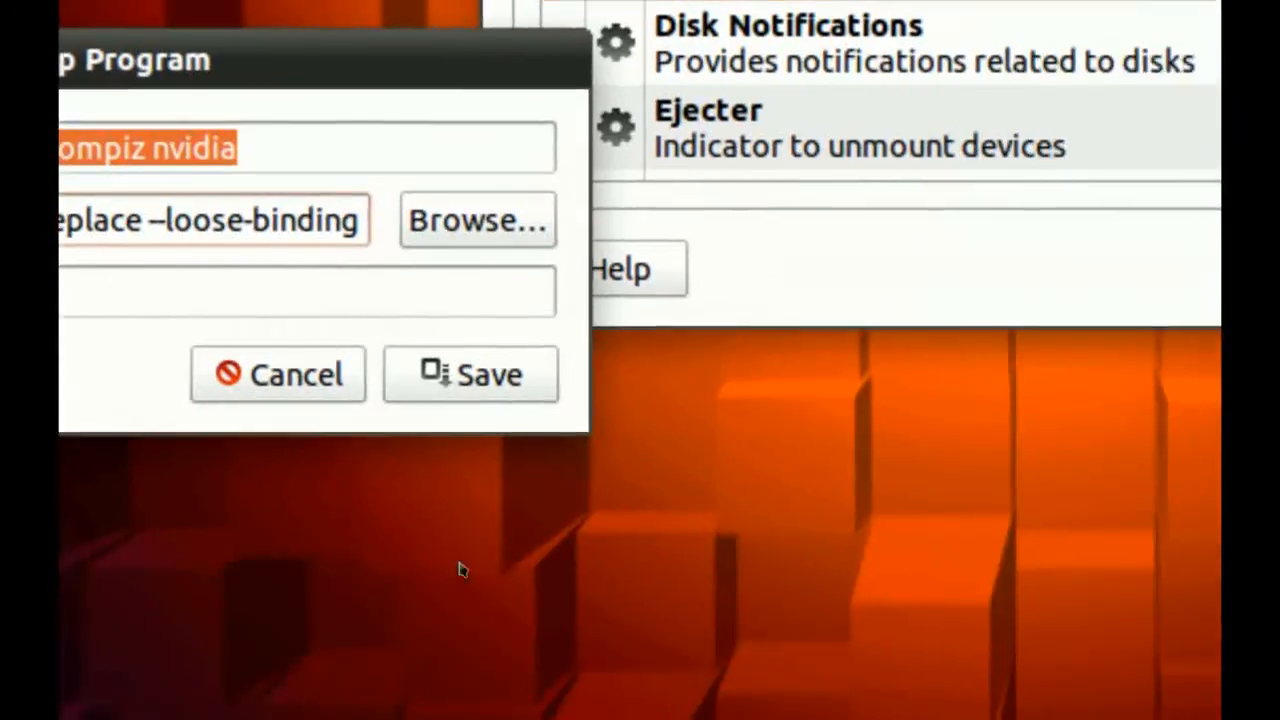
pyautogui.click(470, 374)
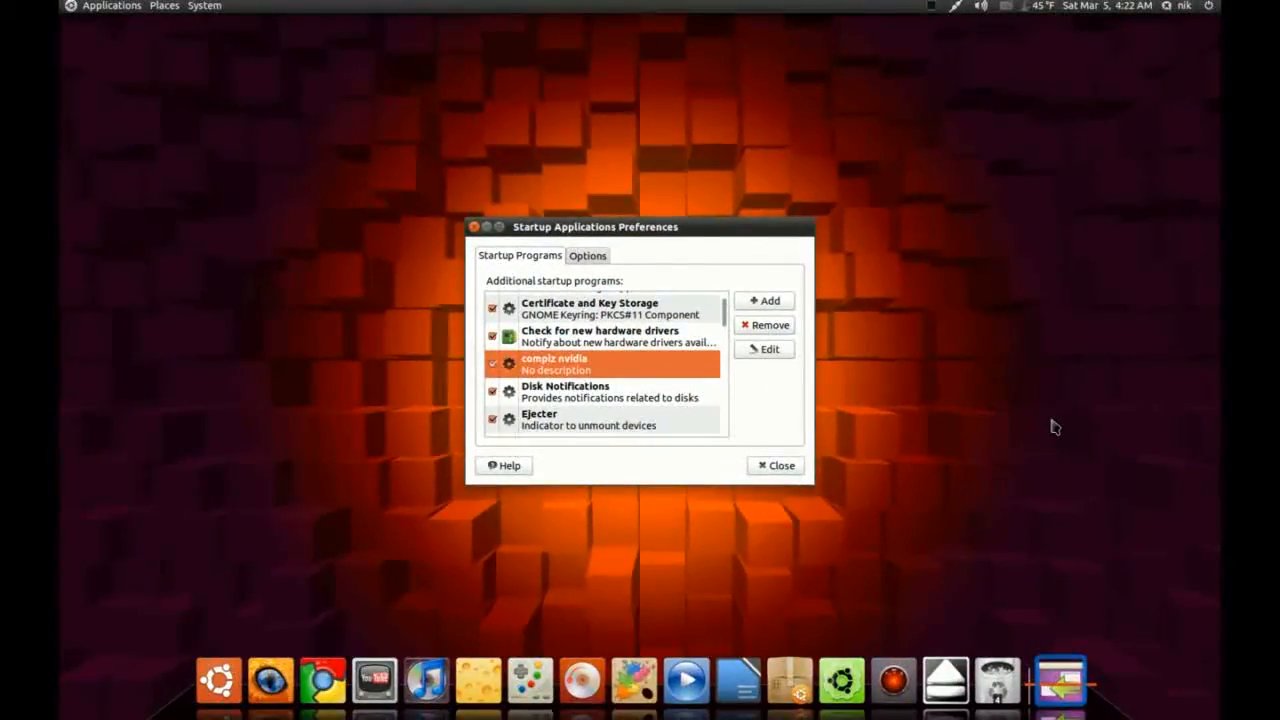
pyautogui.moveTo(1008, 444)
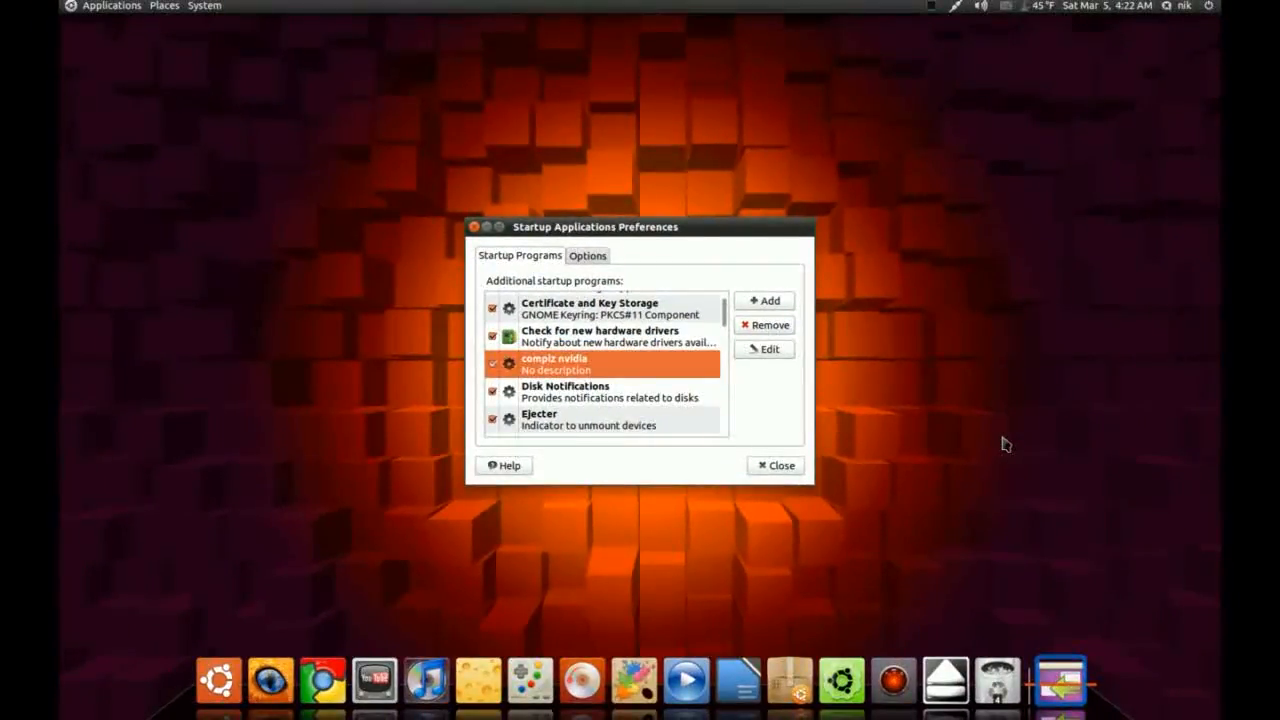
pyautogui.moveTo(790, 498)
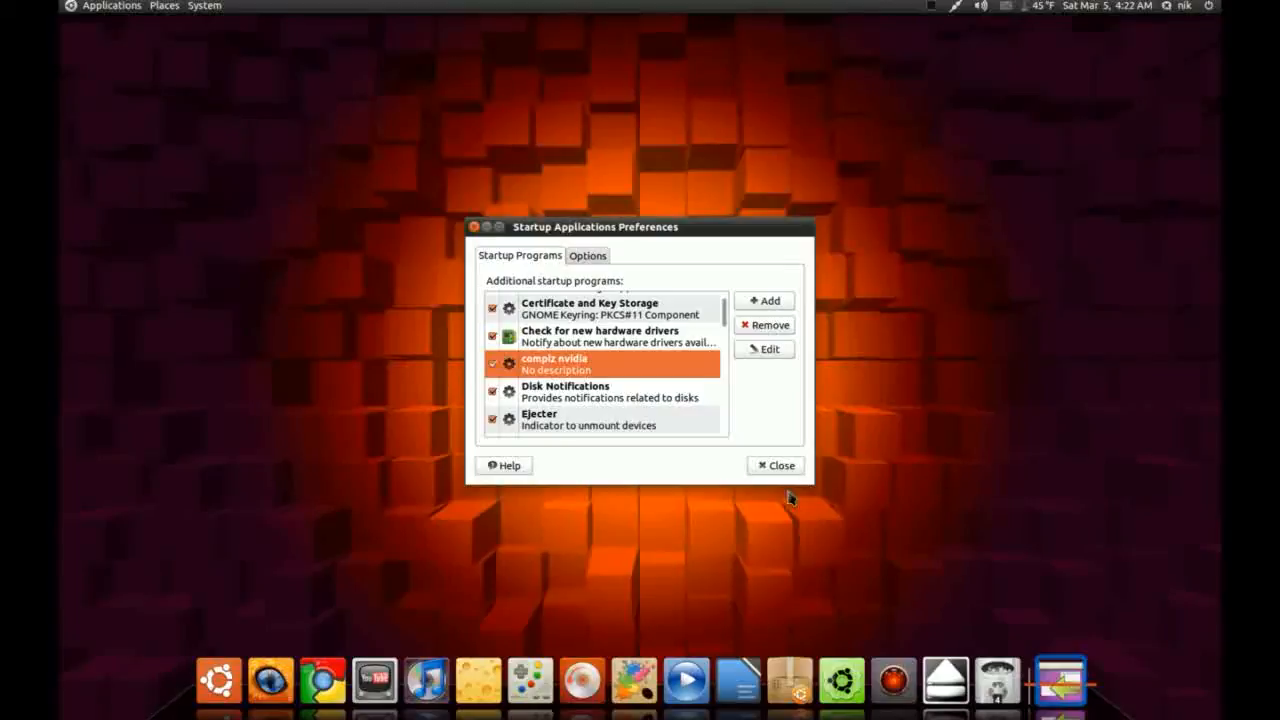
pyautogui.moveTo(776, 466)
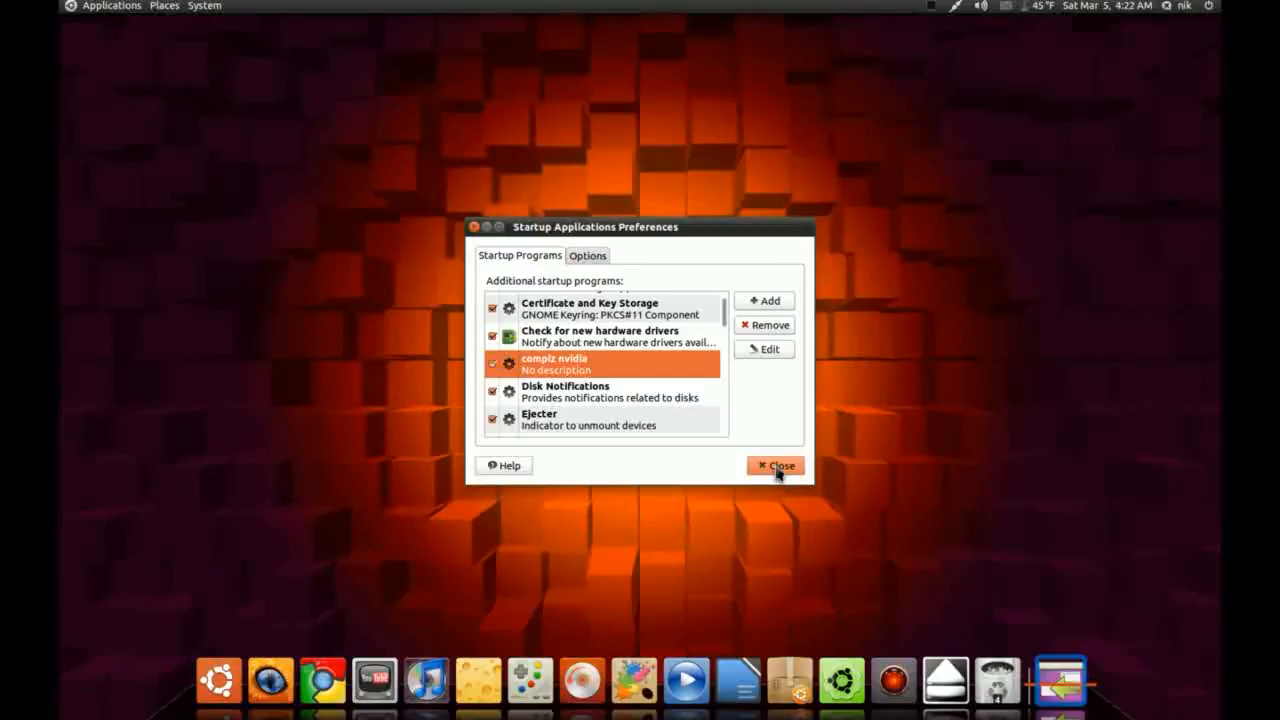
# Step: Close Startup Applications Preferences, returning to the desktop
pyautogui.click(776, 464)
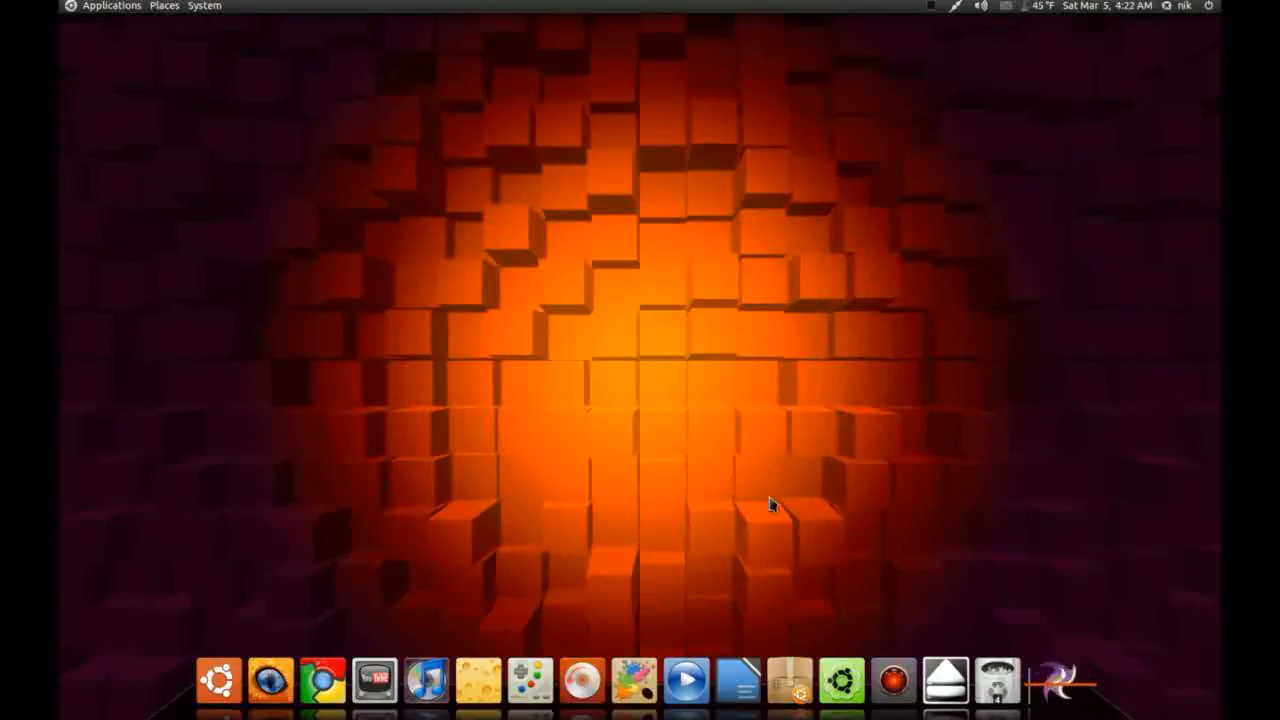